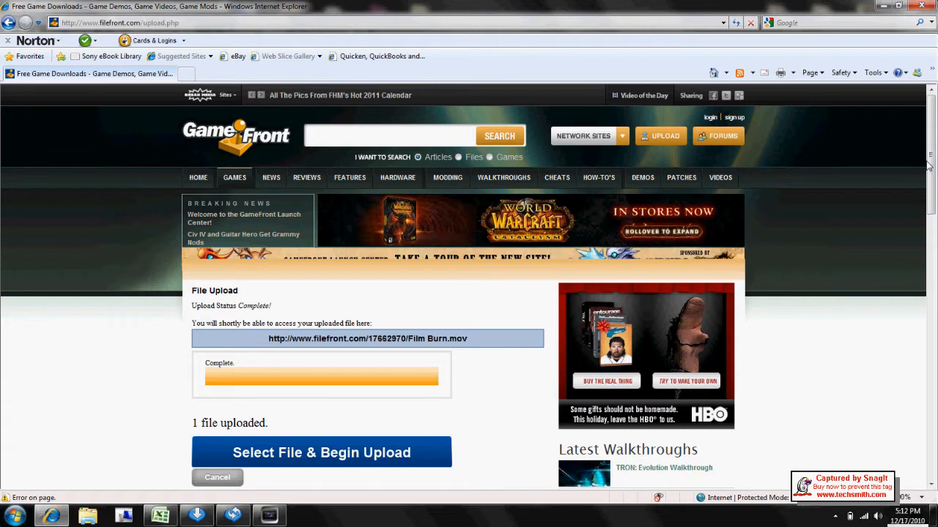
Step: Import Film Burn.mov from the Videos library via File > Import > Media
scroll(down, 3)
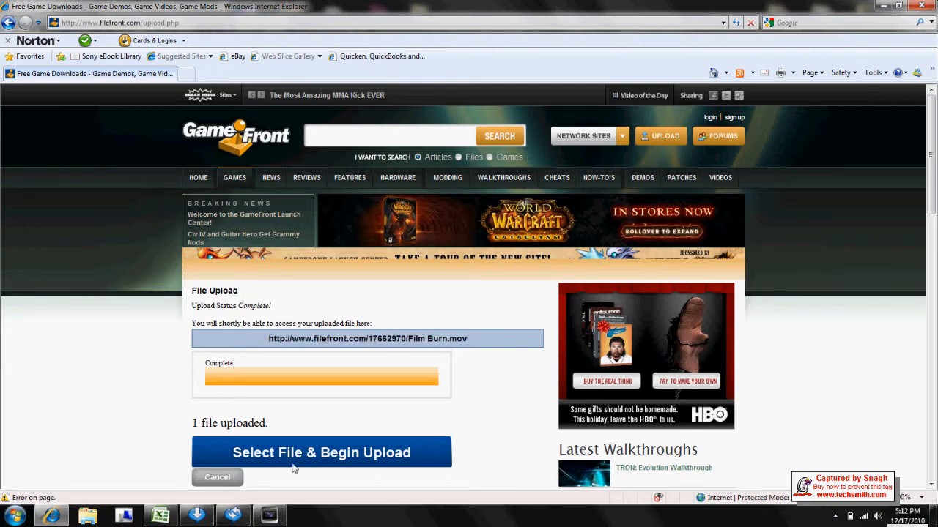
click(270, 515)
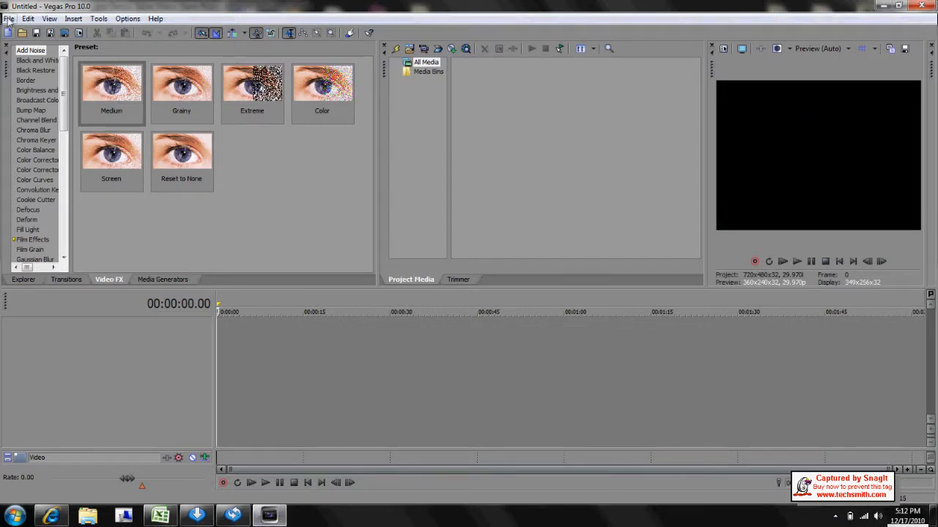
click(9, 18)
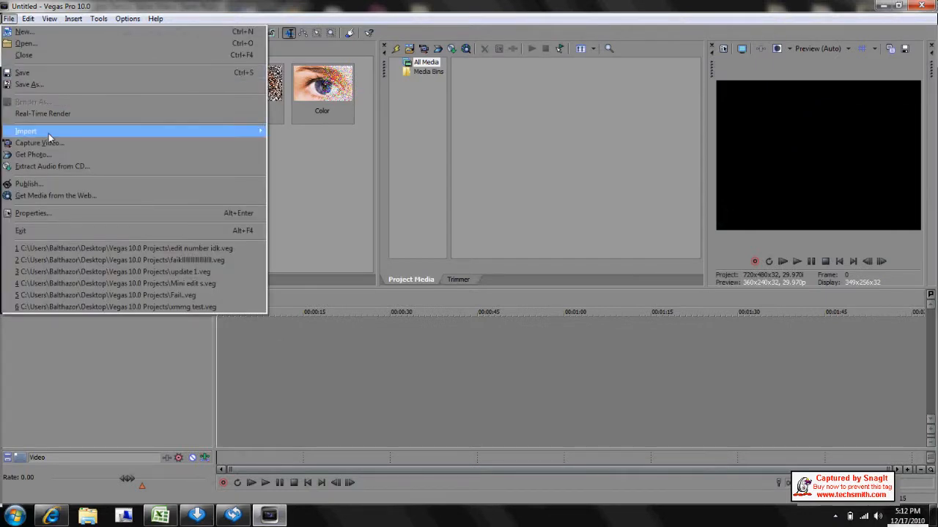
mouse_move(26, 132)
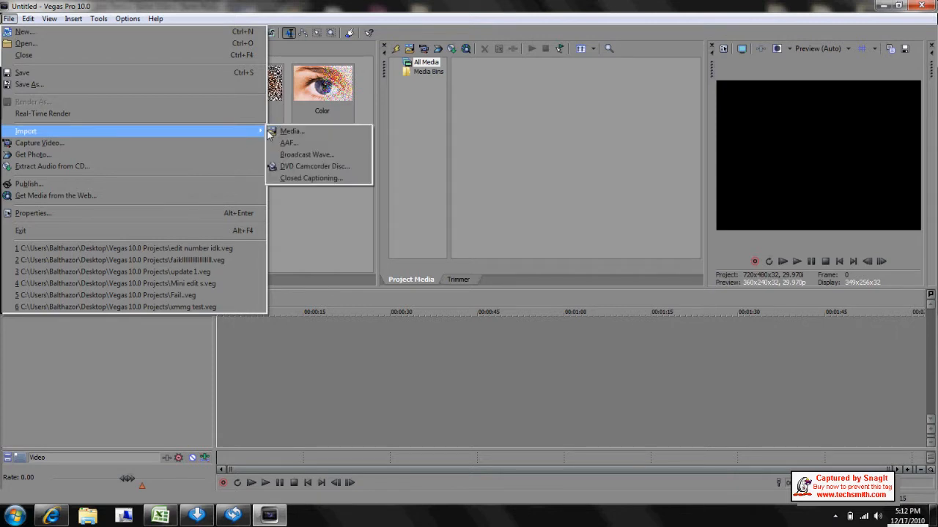
click(290, 132)
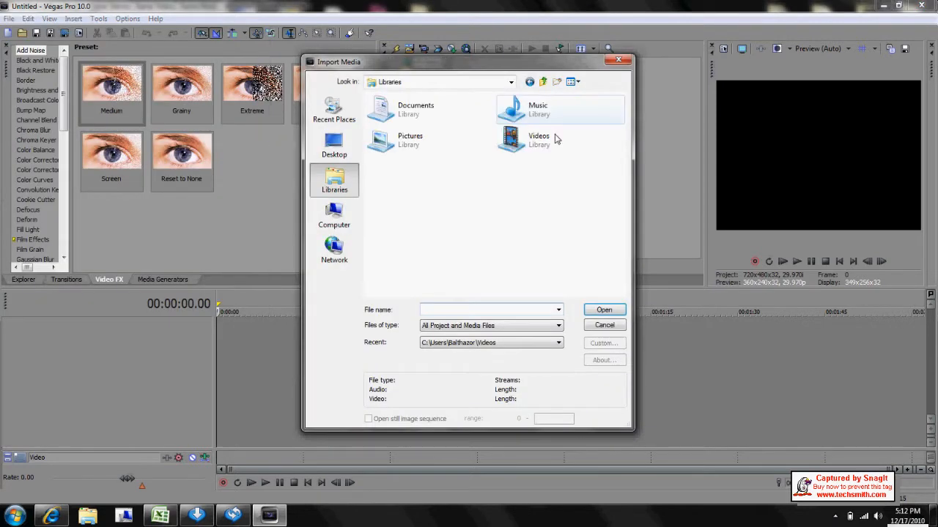
double_click(539, 139)
text(Film Burn.mov)
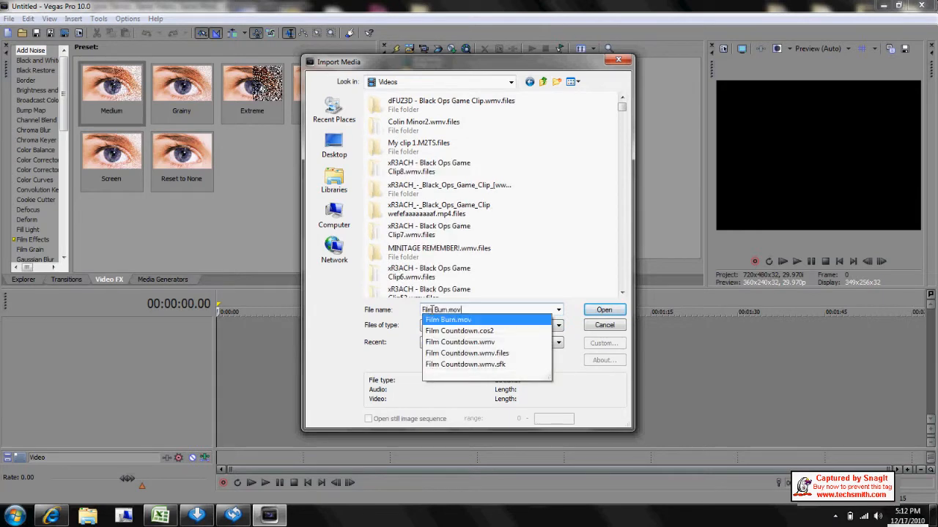
click(604, 309)
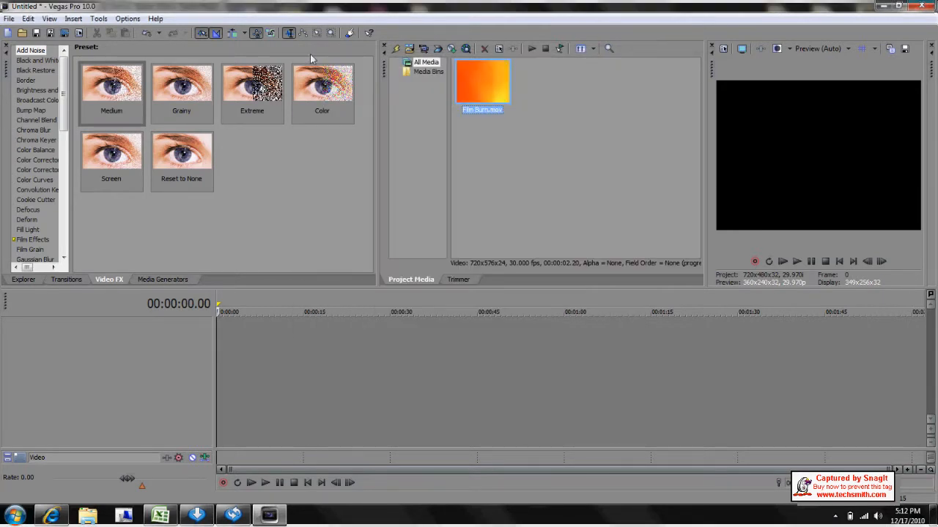
Step: Import the gameplay clip by entering its name '4m' in the Import Media dialog
click(9, 18)
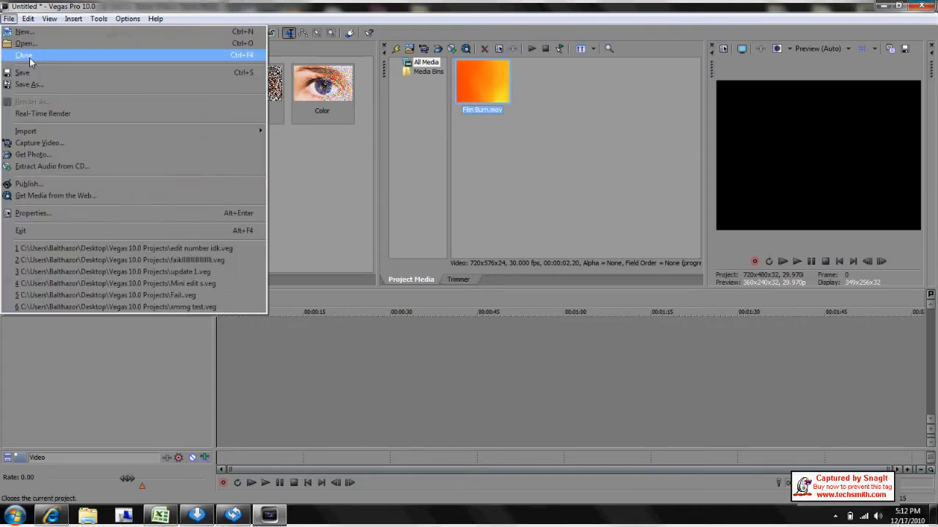
click(26, 130)
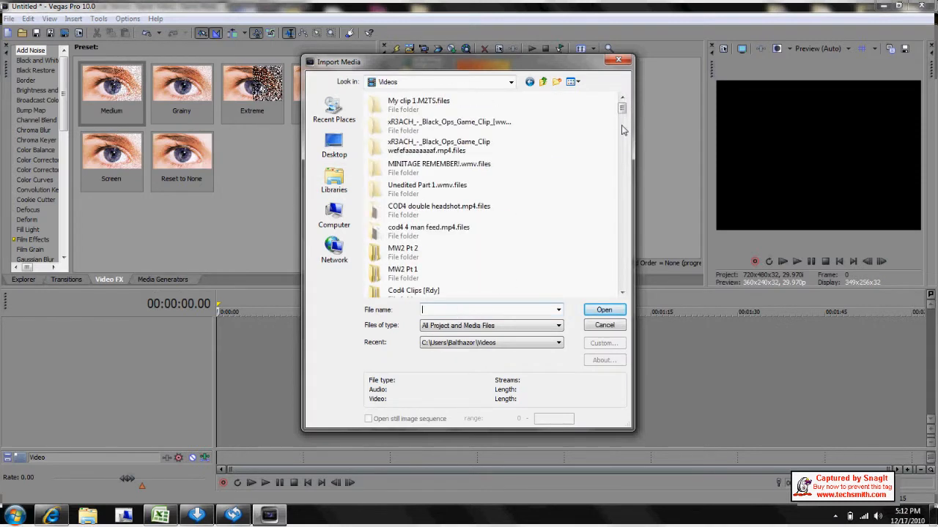
text(4m)
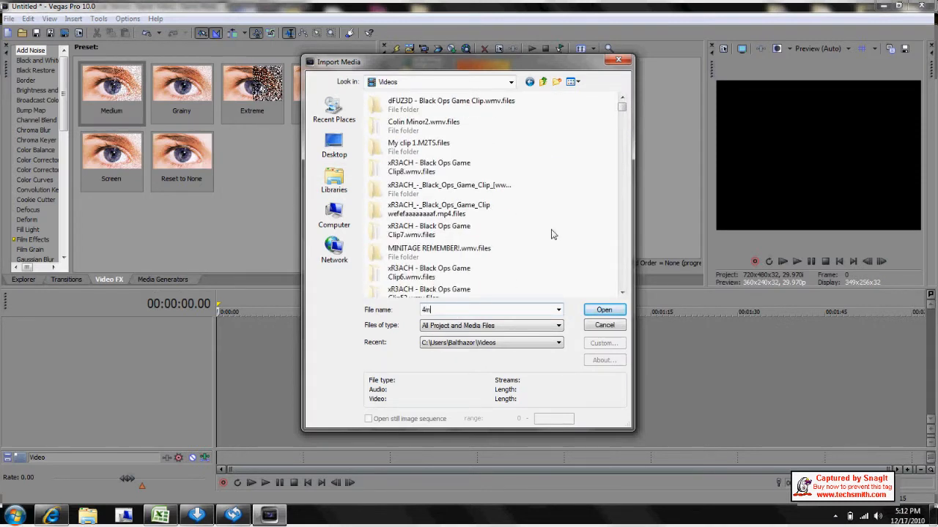
click(604, 309)
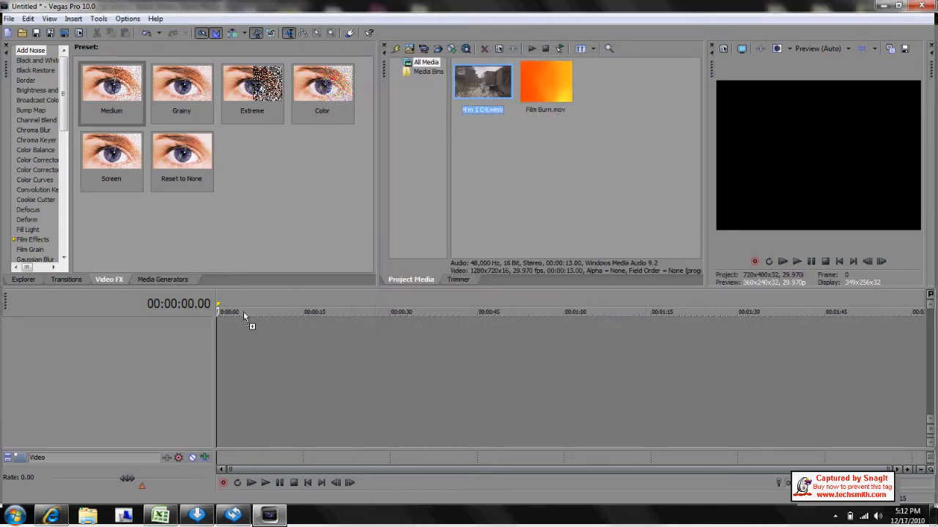
Step: Drop the gameplay clip at the timeline start and uncheck Maintain aspect ratio in its properties
drag(482, 80, 256, 337)
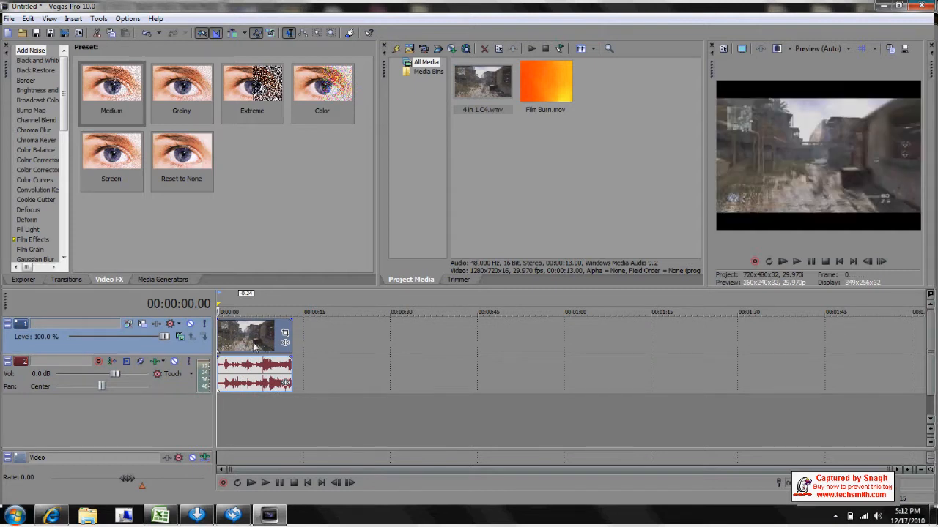
right_click(249, 337)
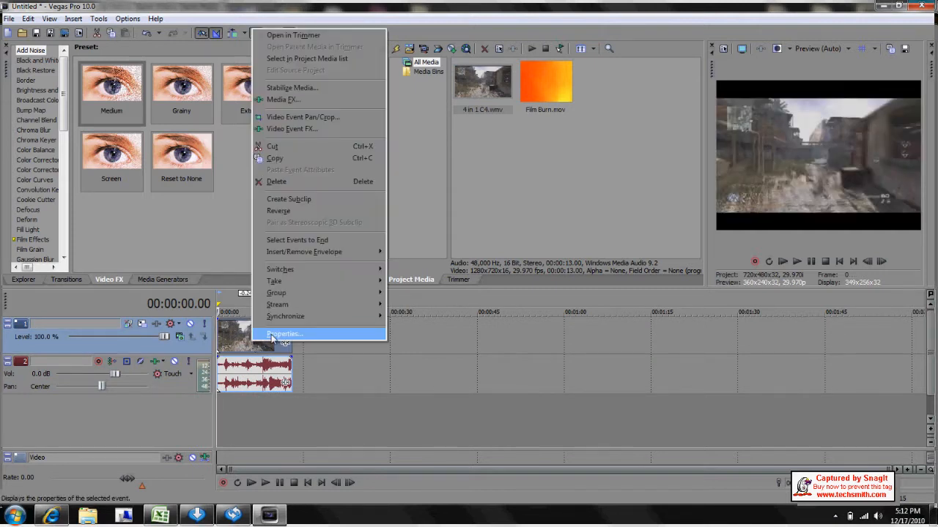
click(284, 334)
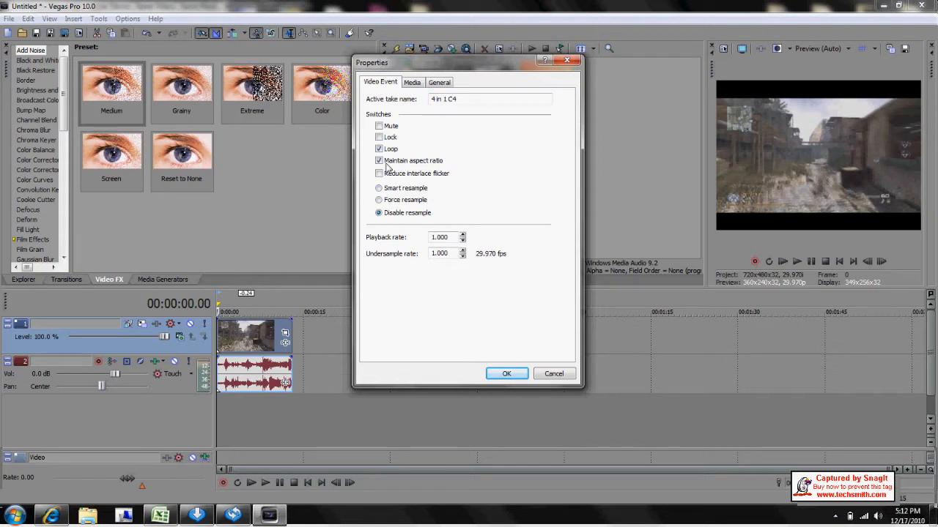
click(507, 374)
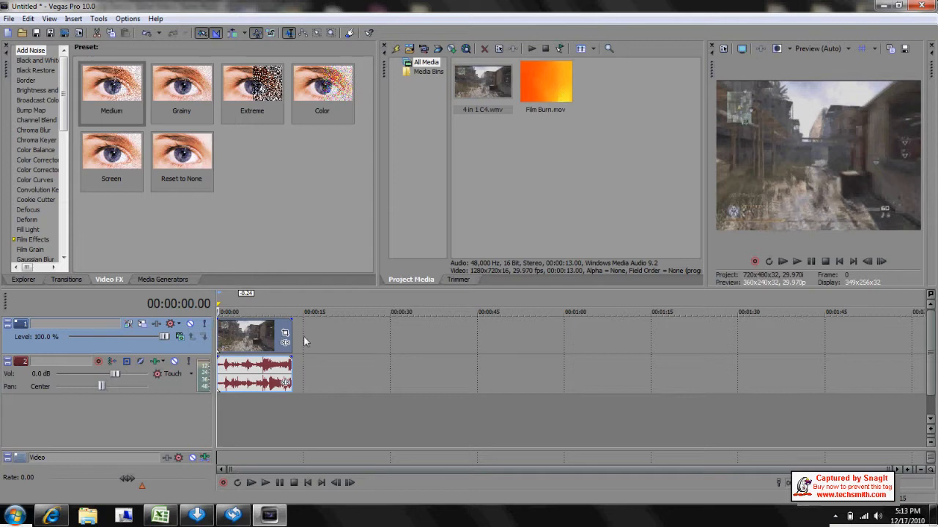
Step: Insert a video track, place Film Burn.mov at its start and turn off Maintain aspect ratio
right_click(306, 344)
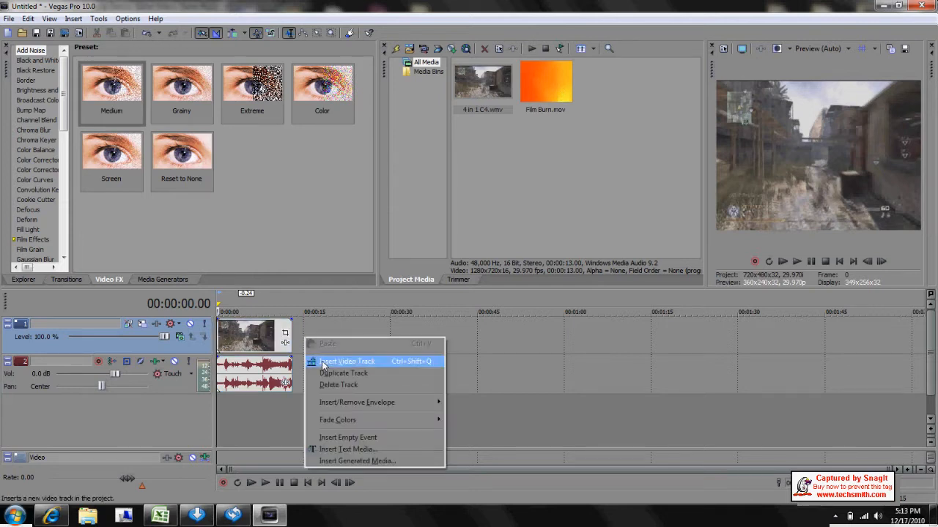
click(349, 360)
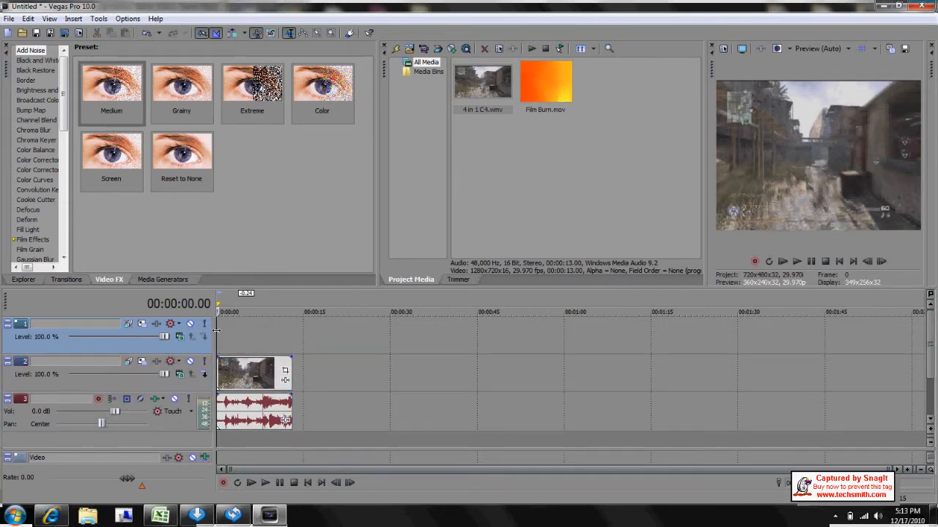
click(545, 81)
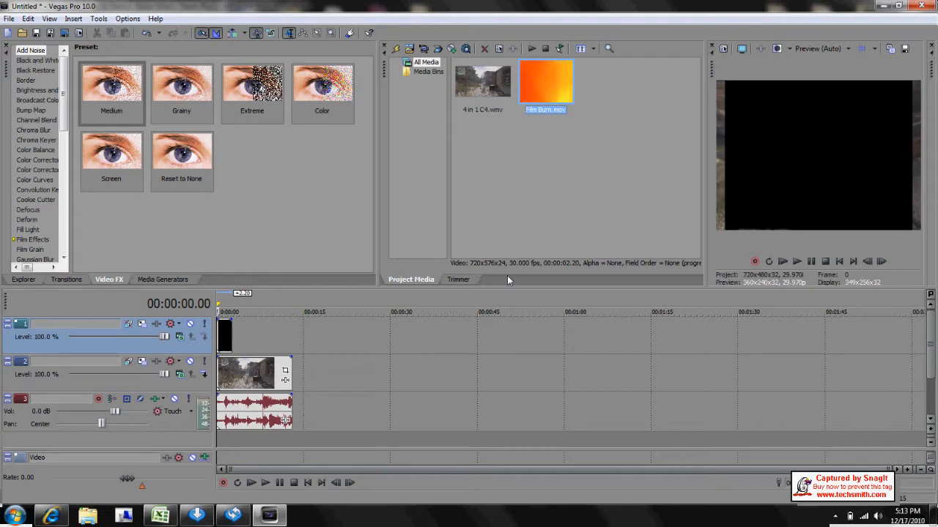
mouse_move(730, 148)
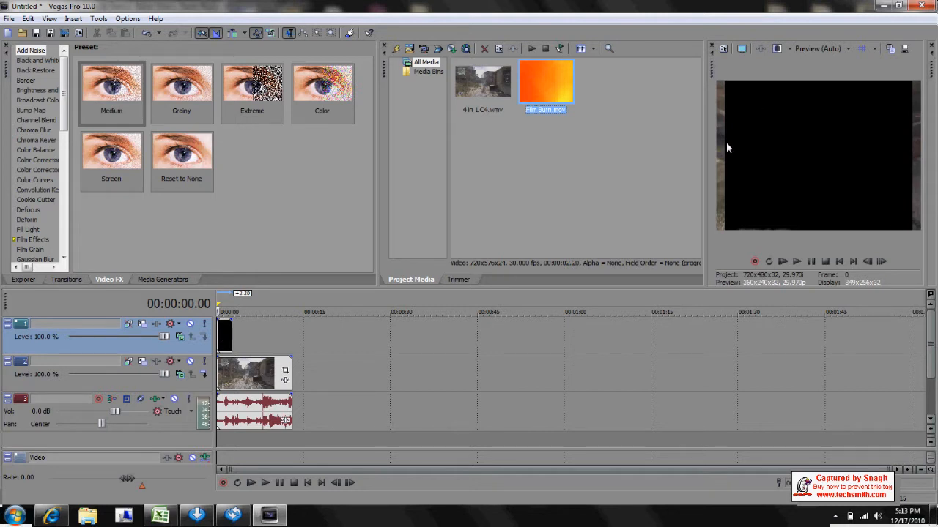
mouse_move(225, 340)
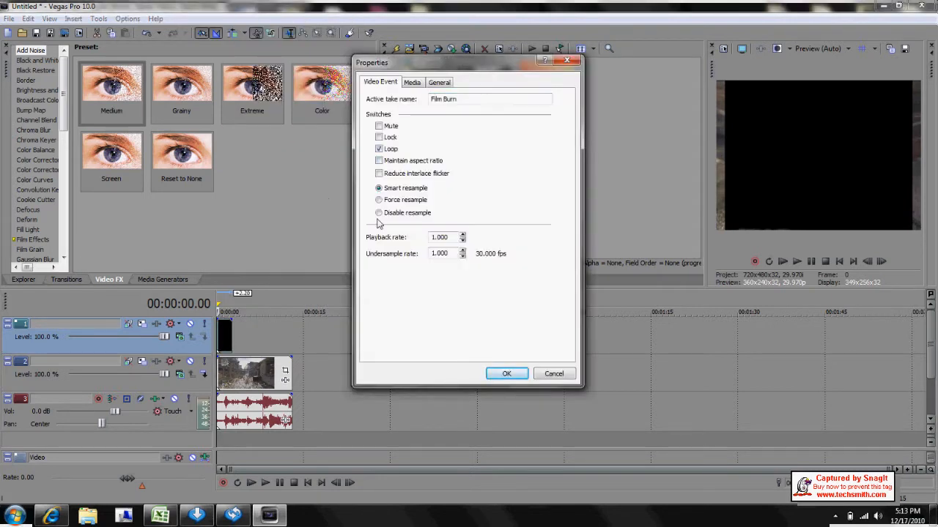
click(507, 374)
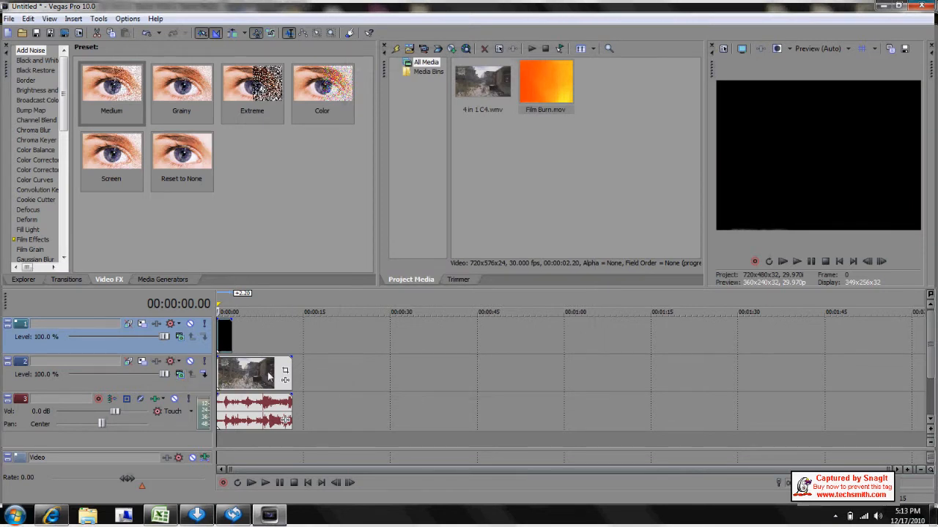
Step: Set the top track's compositing mode to Add and play back the start of the timeline
click(250, 482)
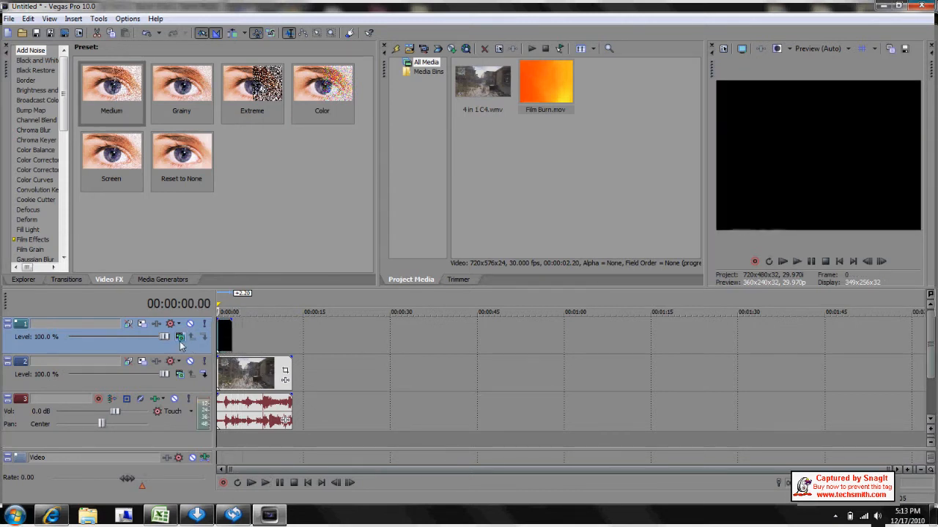
mouse_move(180, 339)
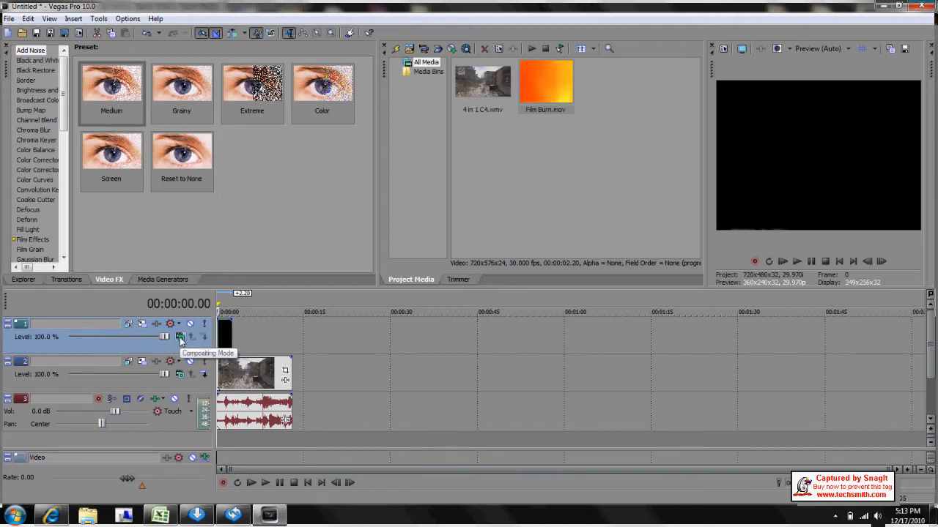
click(180, 335)
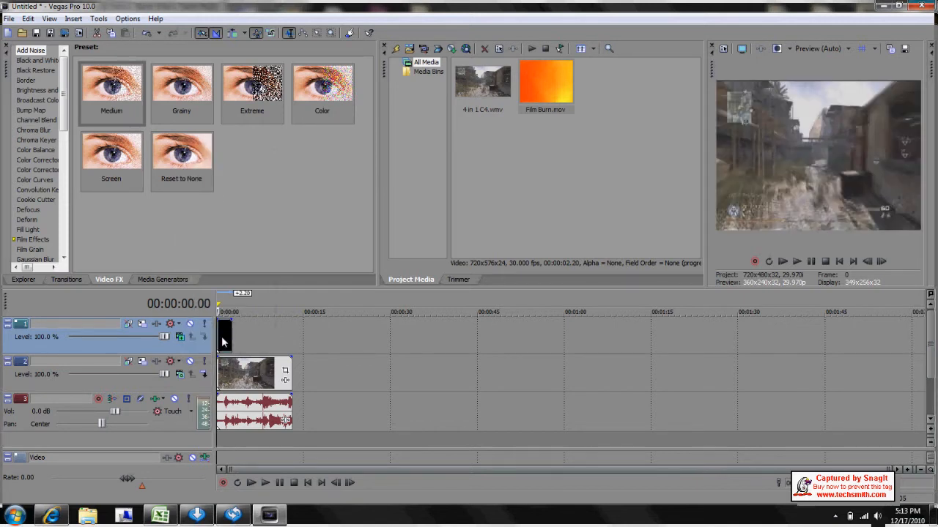
click(265, 482)
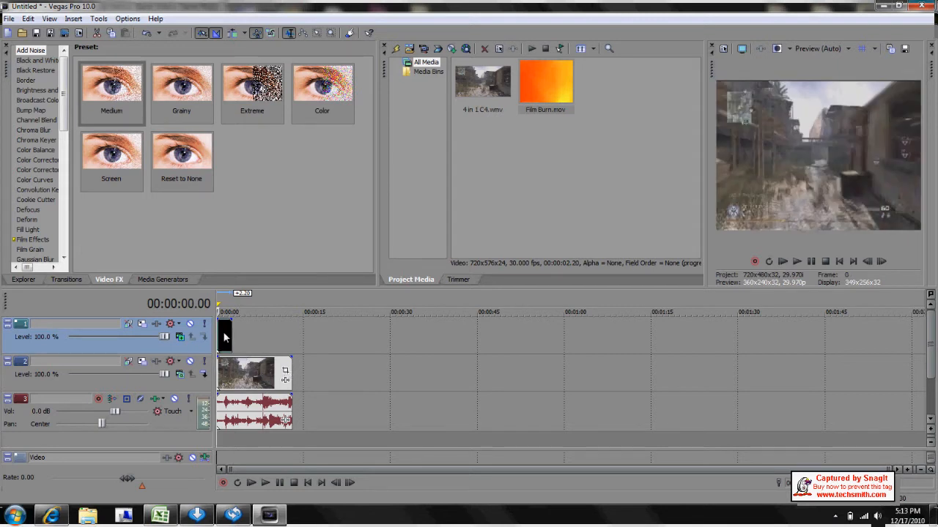
click(265, 481)
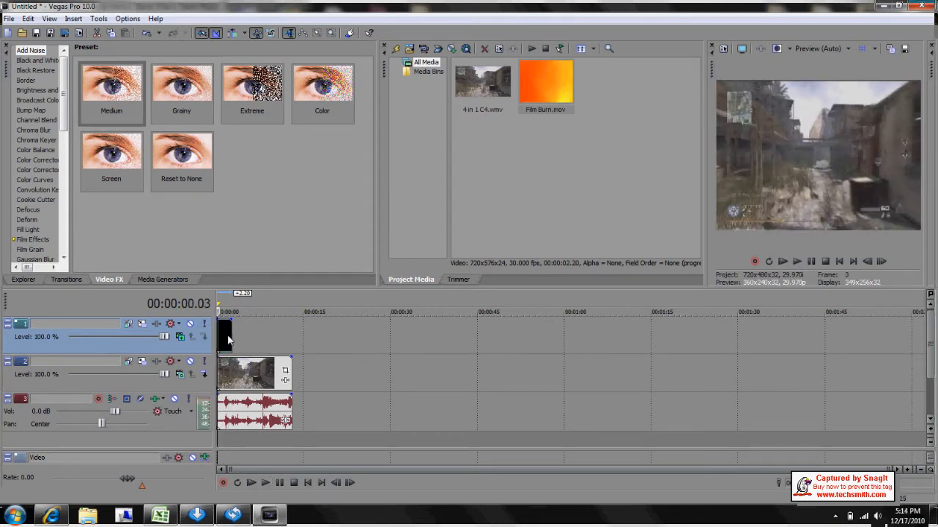
click(250, 482)
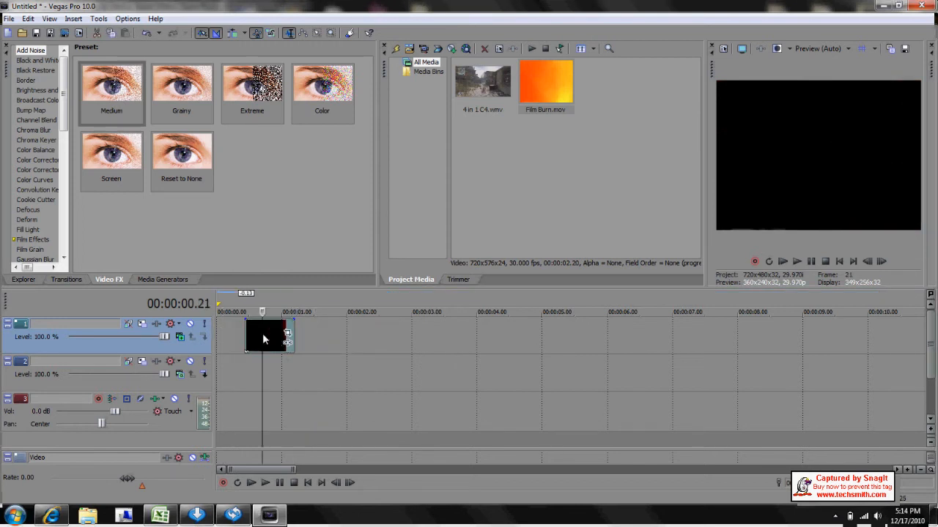
Step: Copy the Film Burn event and set the cursor at the gameplay event's start, 00:00:13.04
right_click(267, 337)
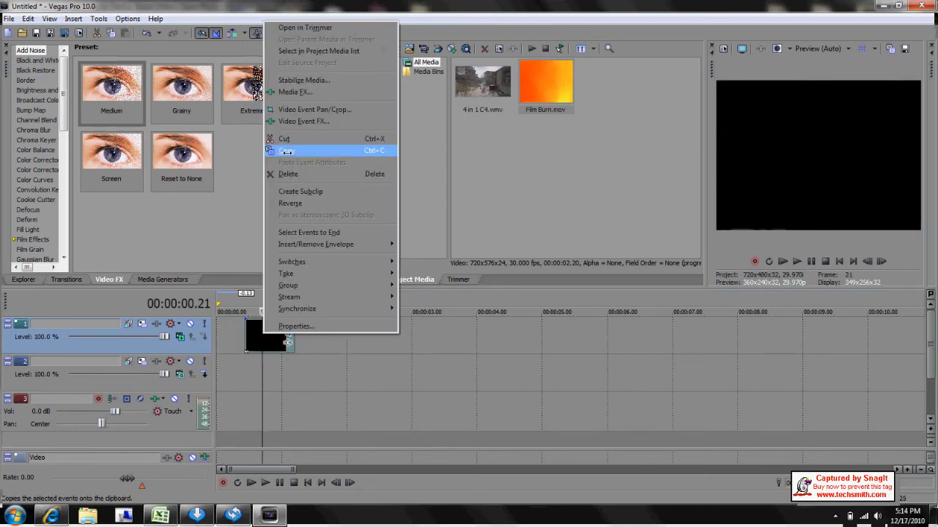
click(287, 151)
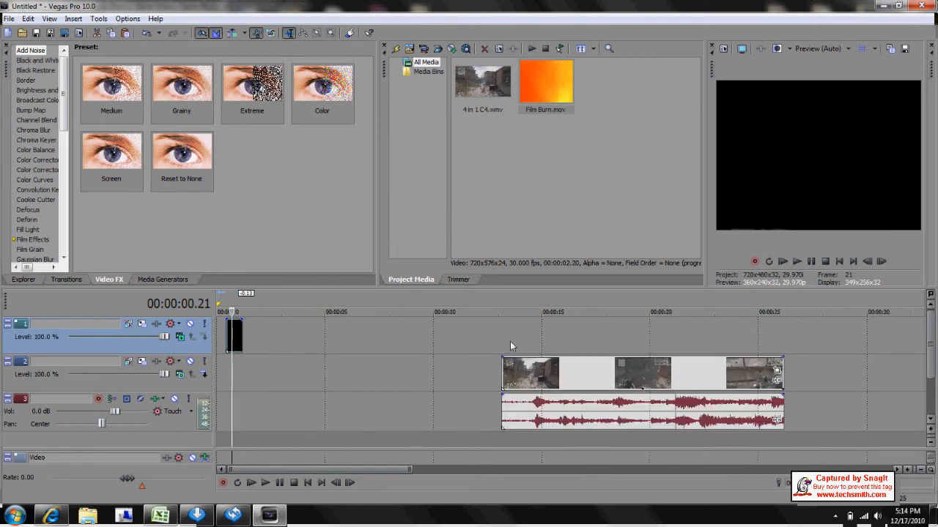
click(501, 310)
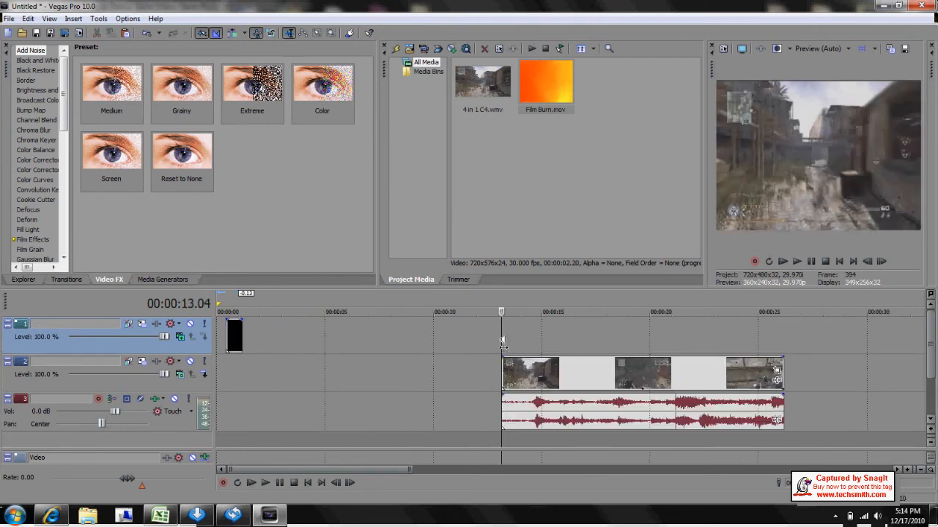